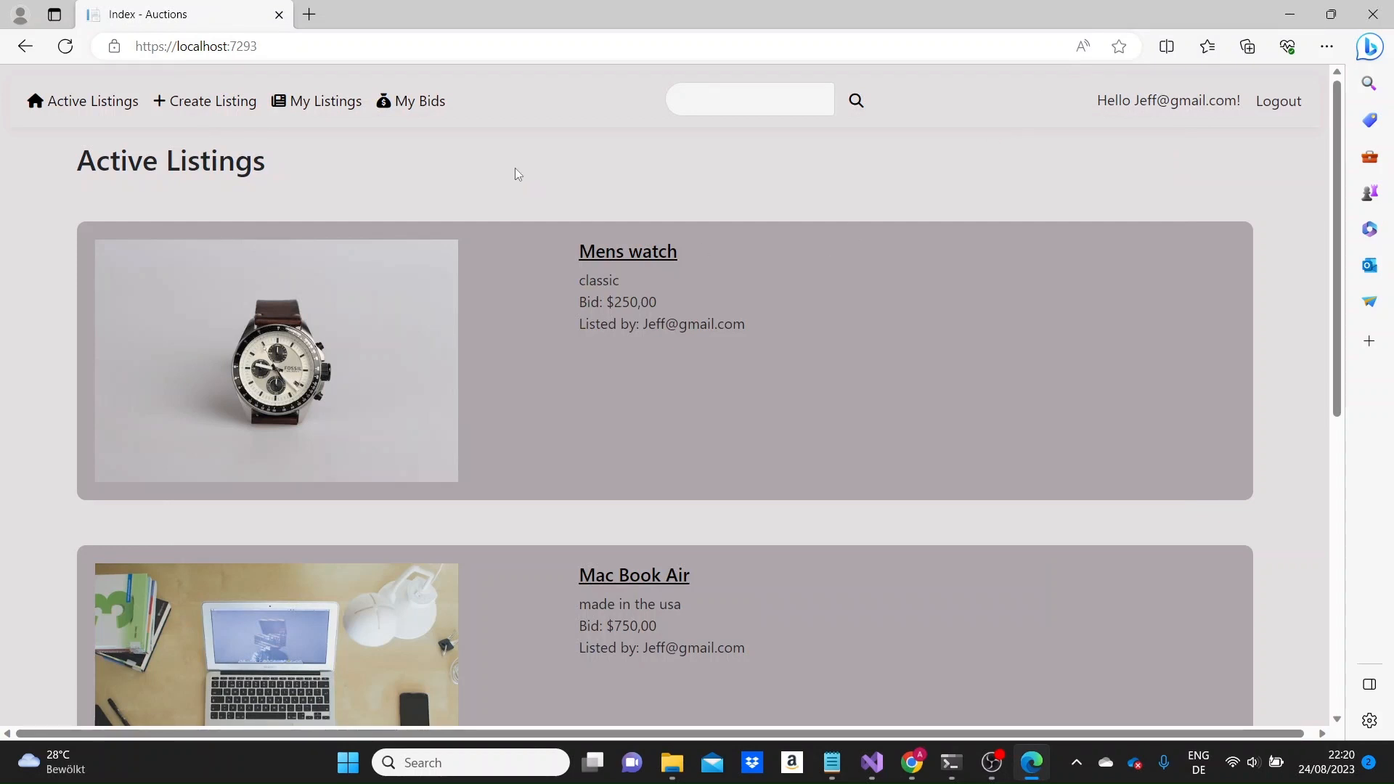
pyautogui.moveTo(515, 111)
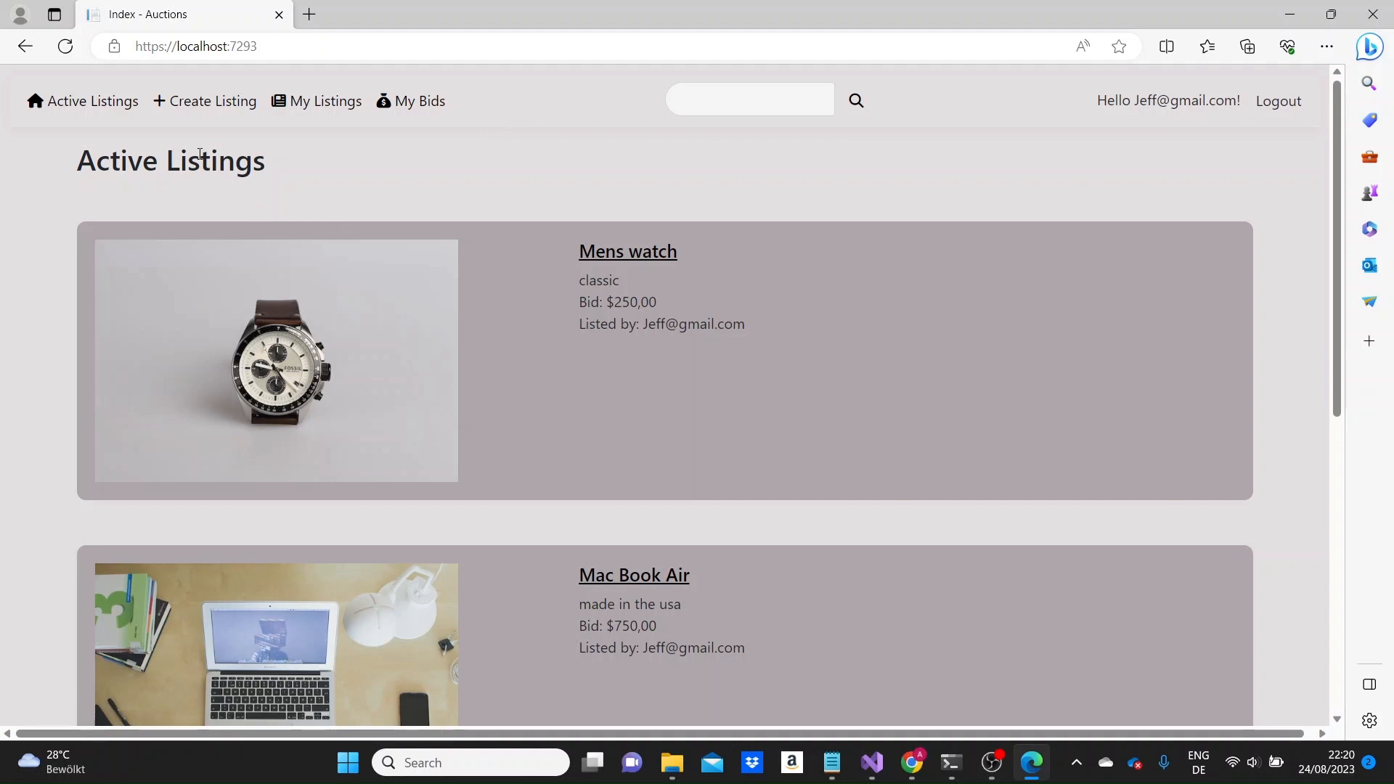
# Step: Glance at the create-listing form, then return to Active Listings and scroll down
pyautogui.click(212, 101)
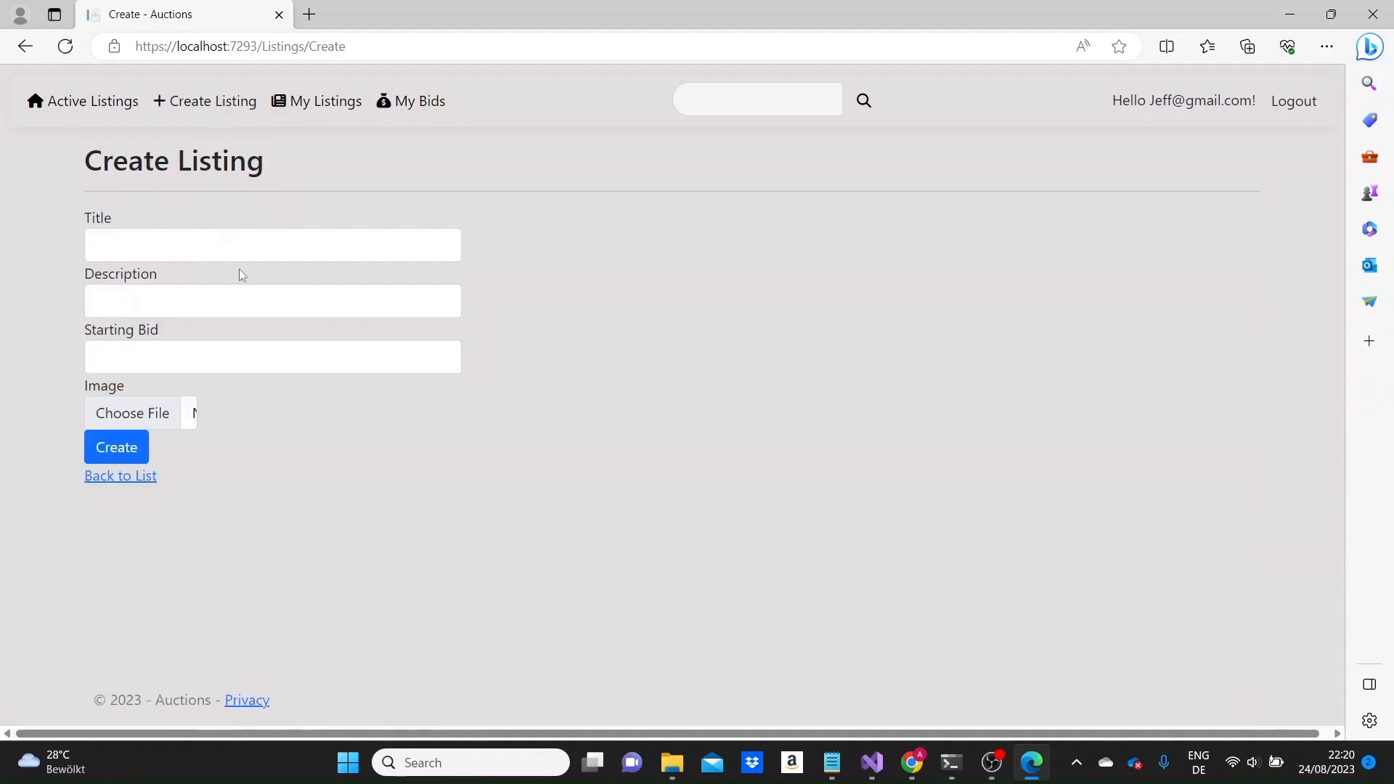
pyautogui.moveTo(64, 105)
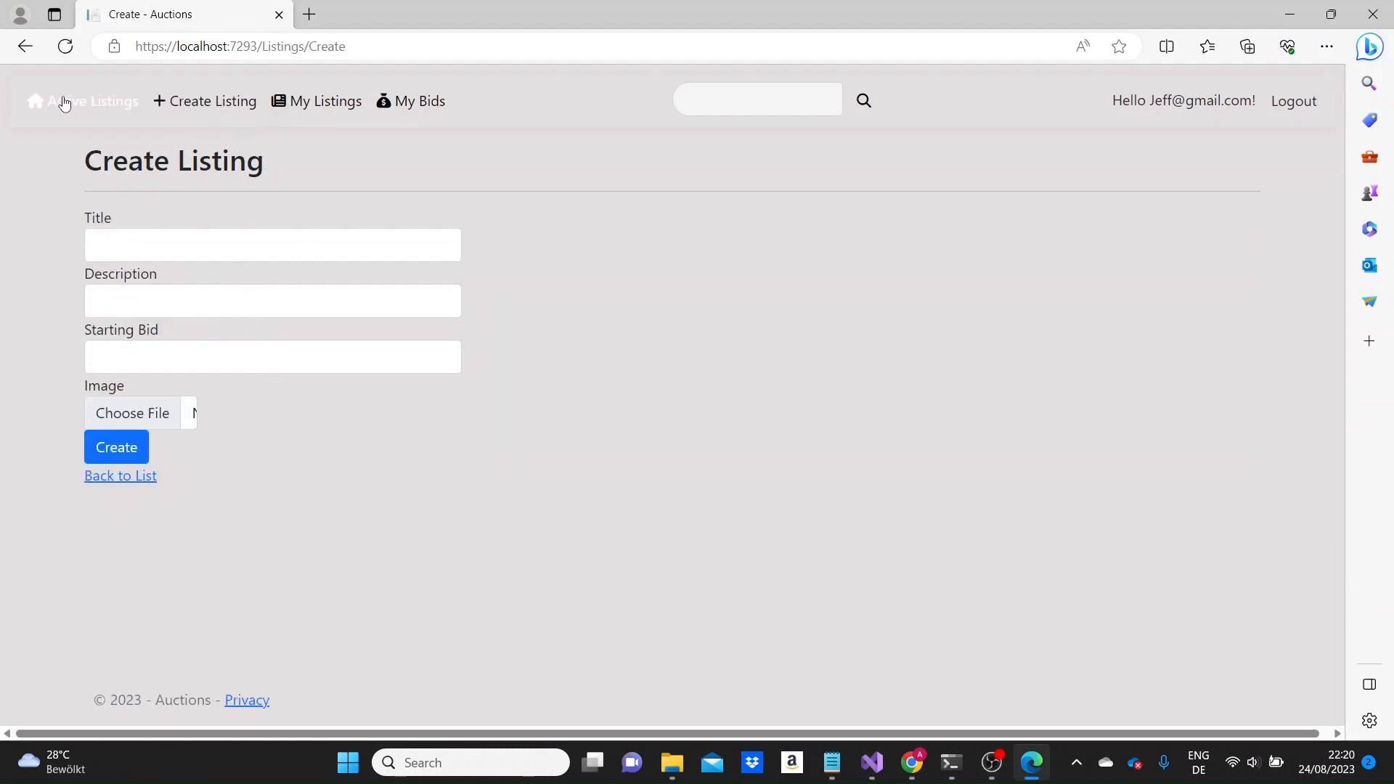
pyautogui.click(82, 101)
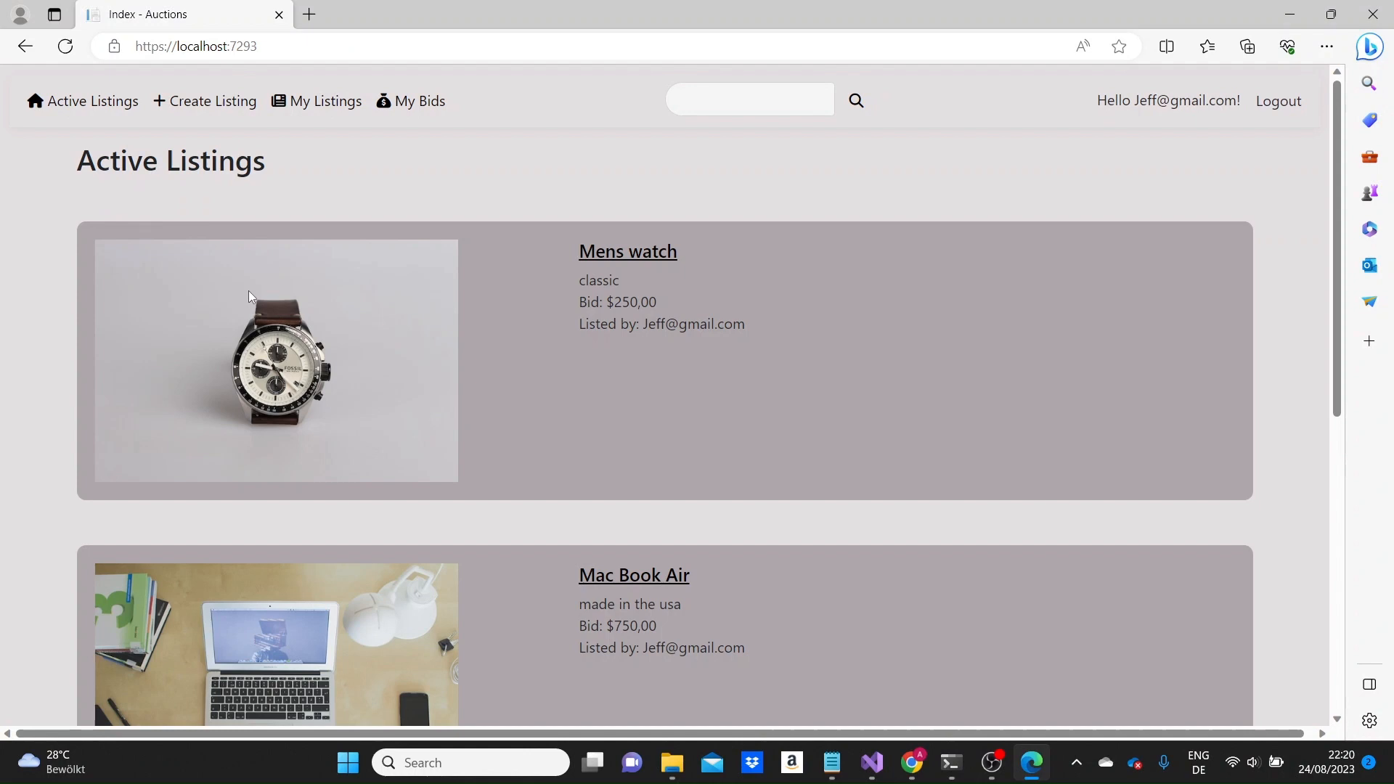
pyautogui.scroll(-3)
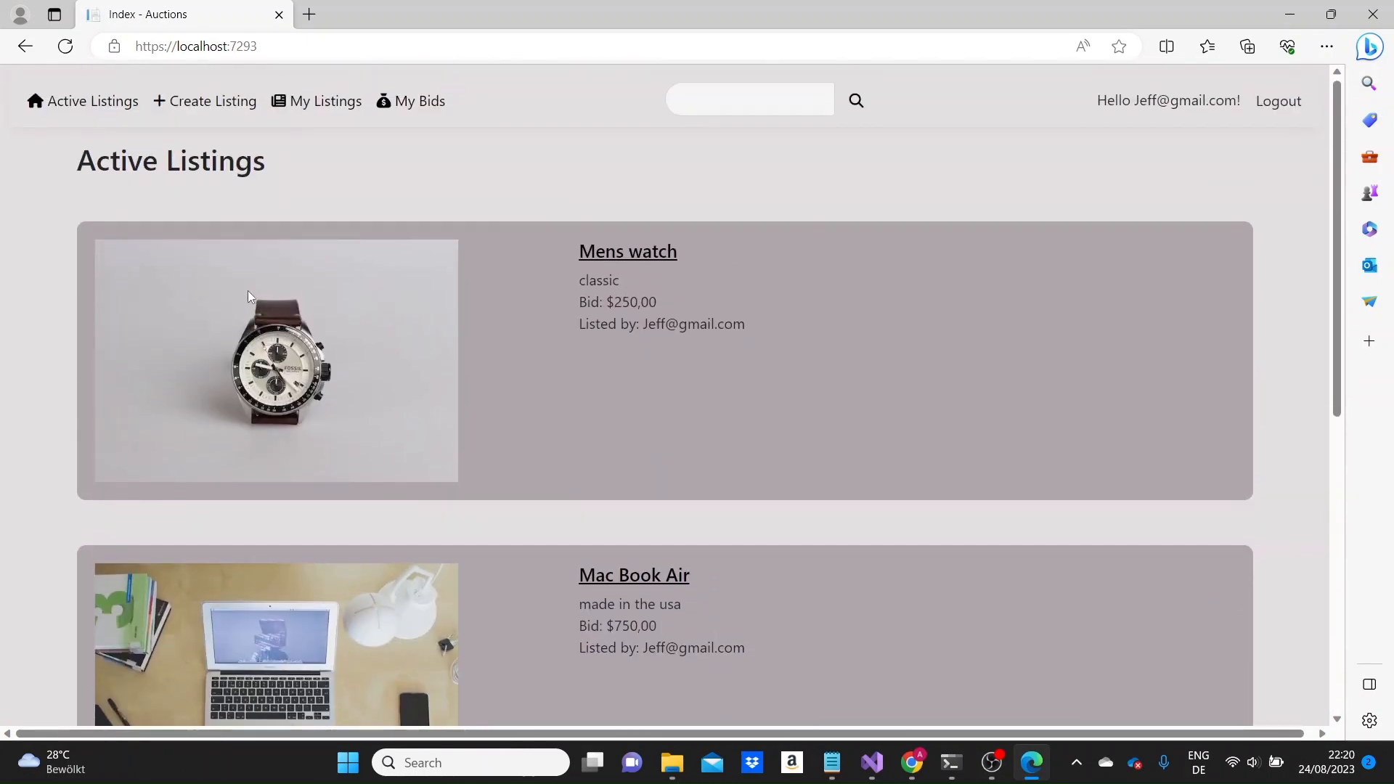
pyautogui.moveTo(326, 105)
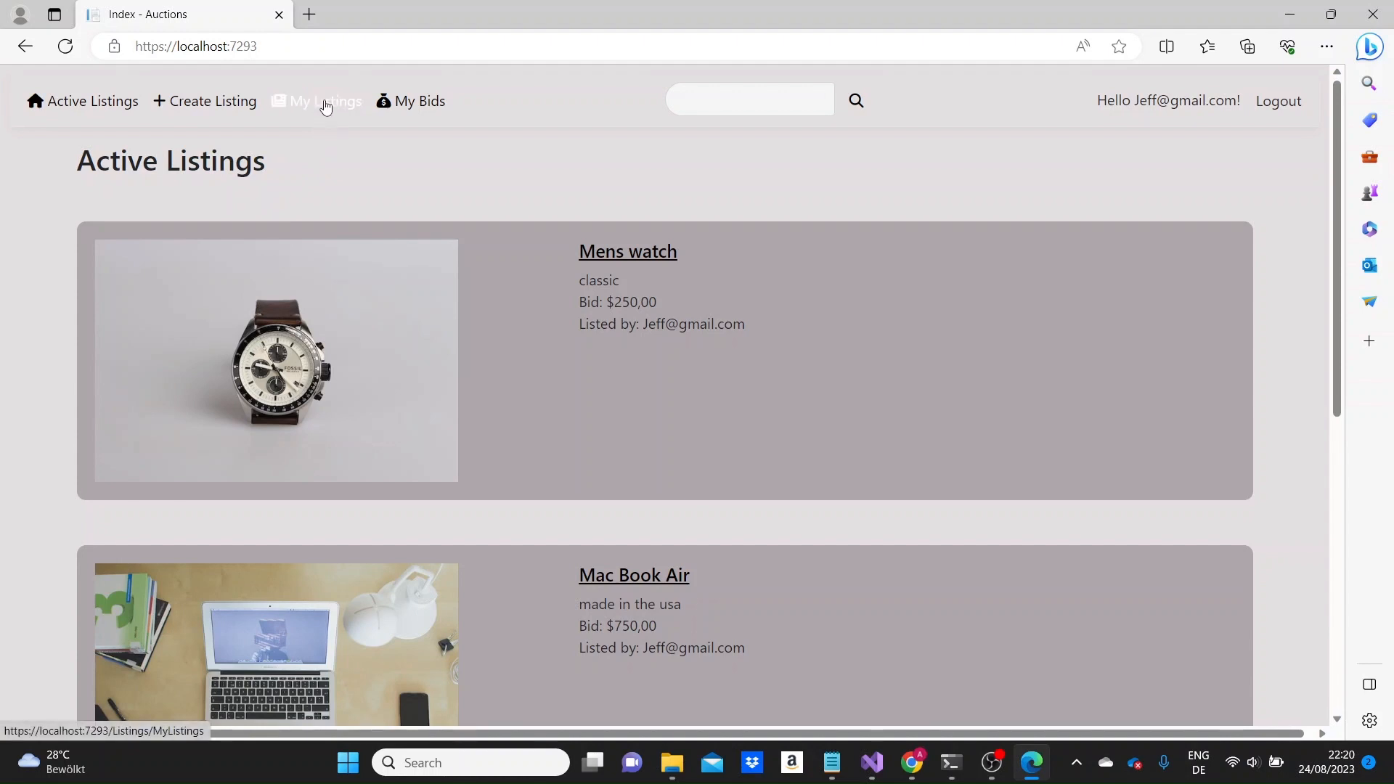
# Step: Check My Listings and My Bids, then go to page 2 of Active Listings
pyautogui.click(325, 101)
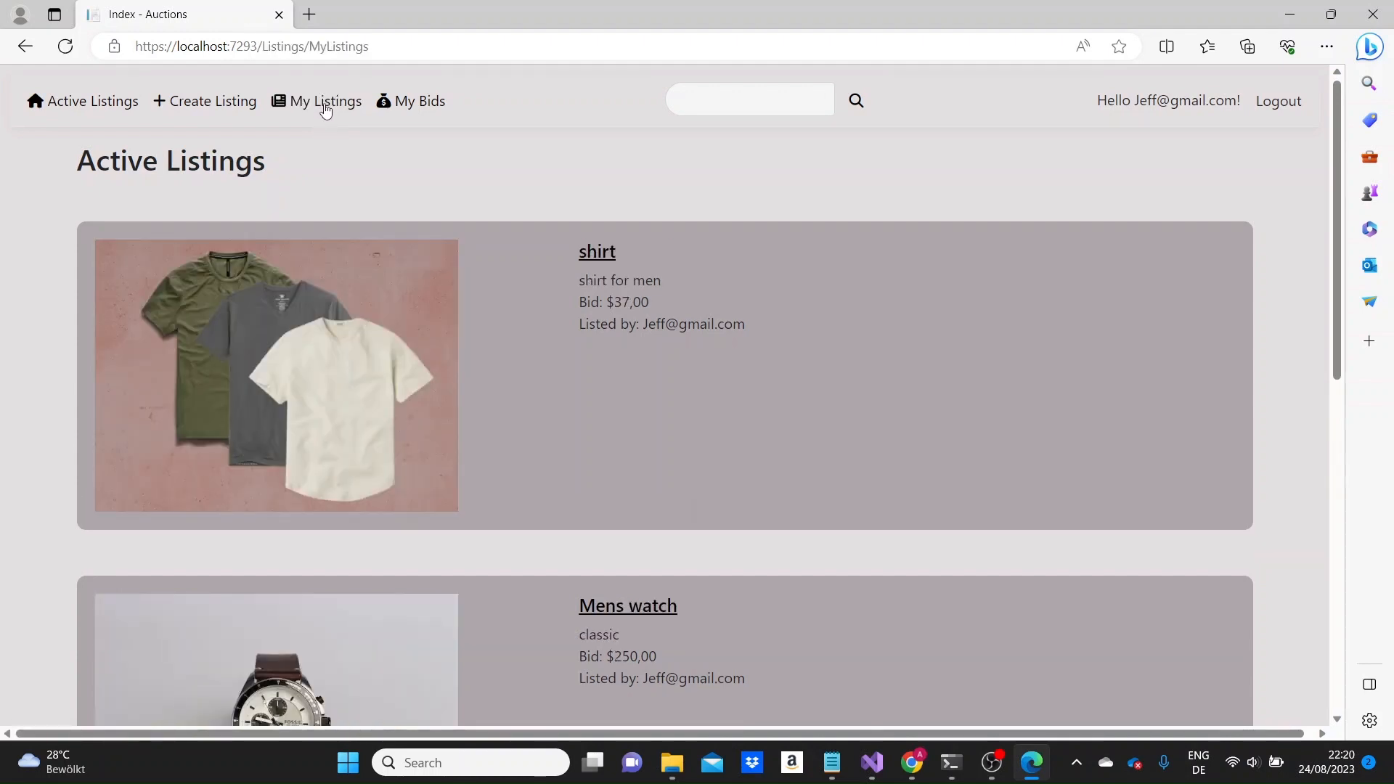
pyautogui.moveTo(416, 94)
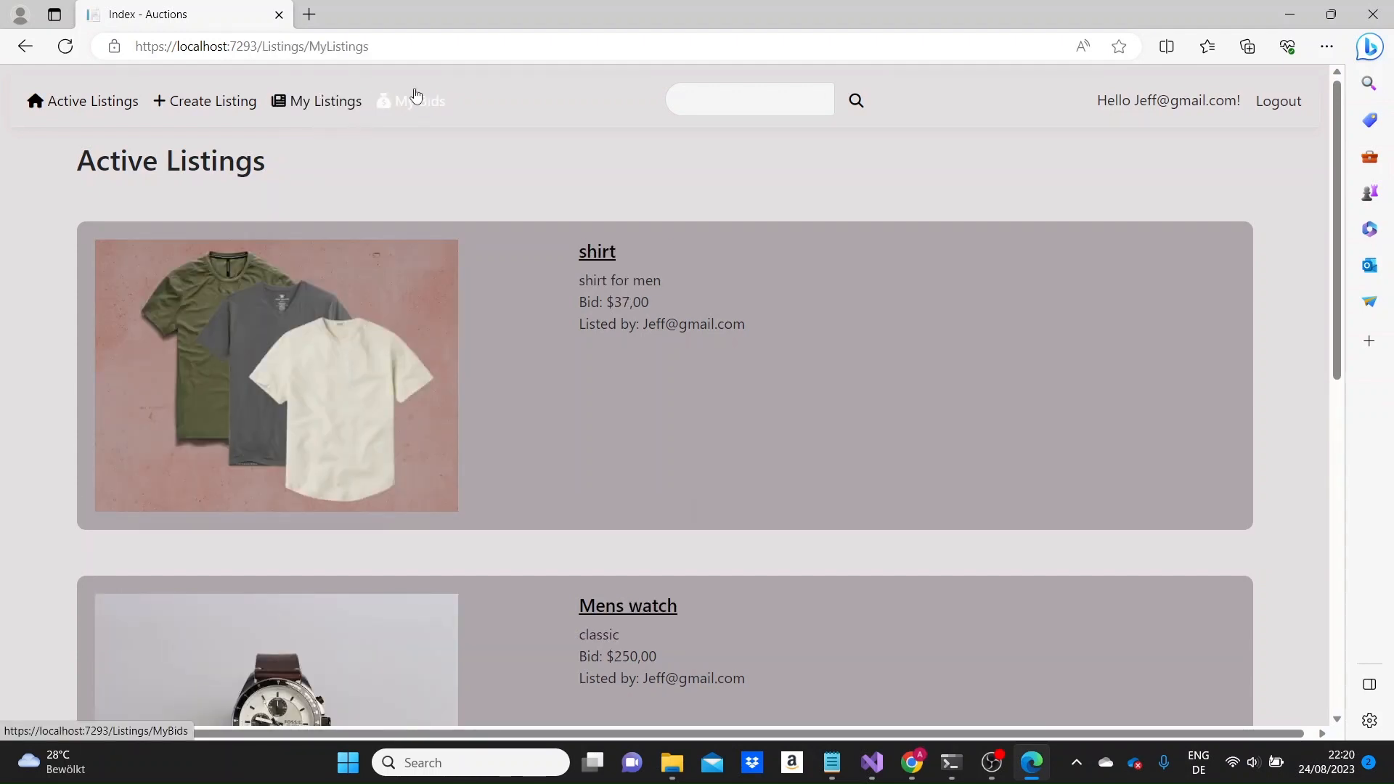
pyautogui.click(419, 101)
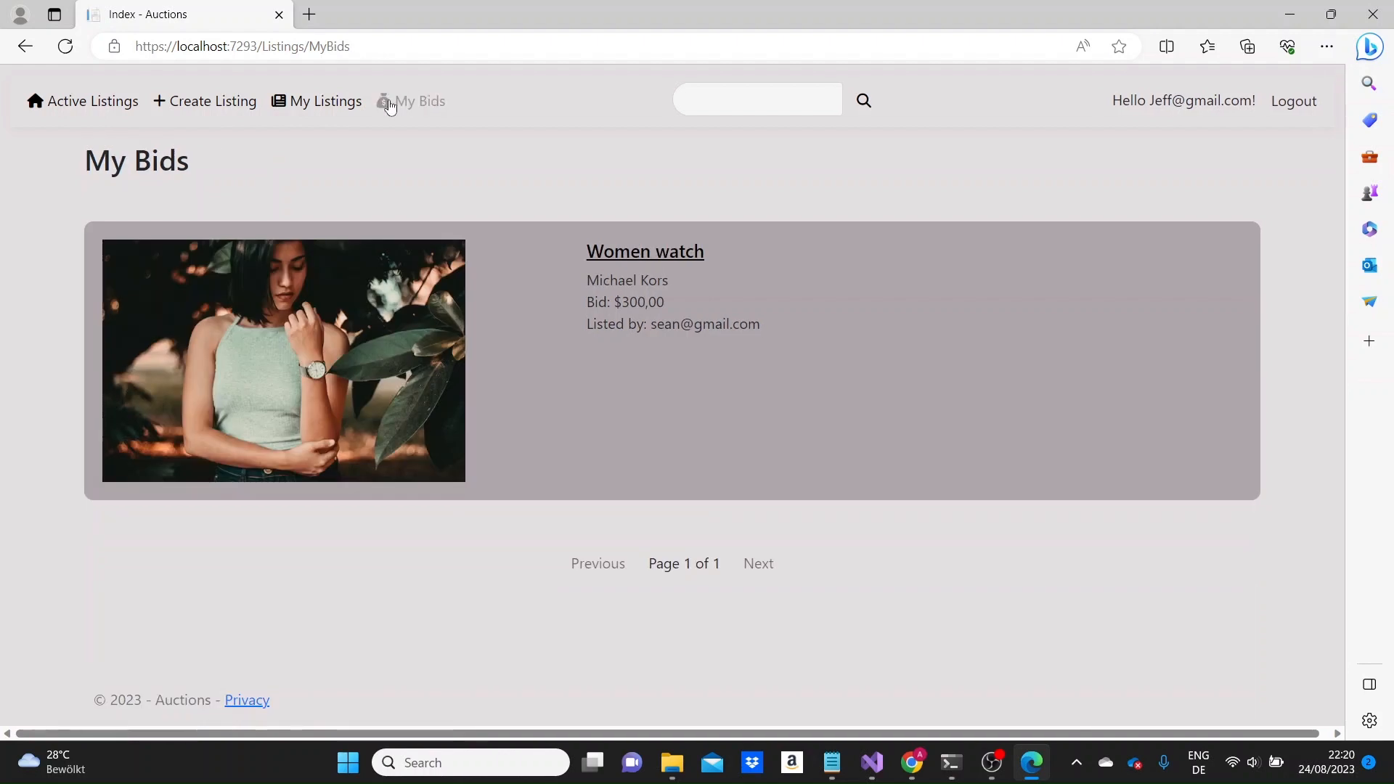
pyautogui.click(92, 101)
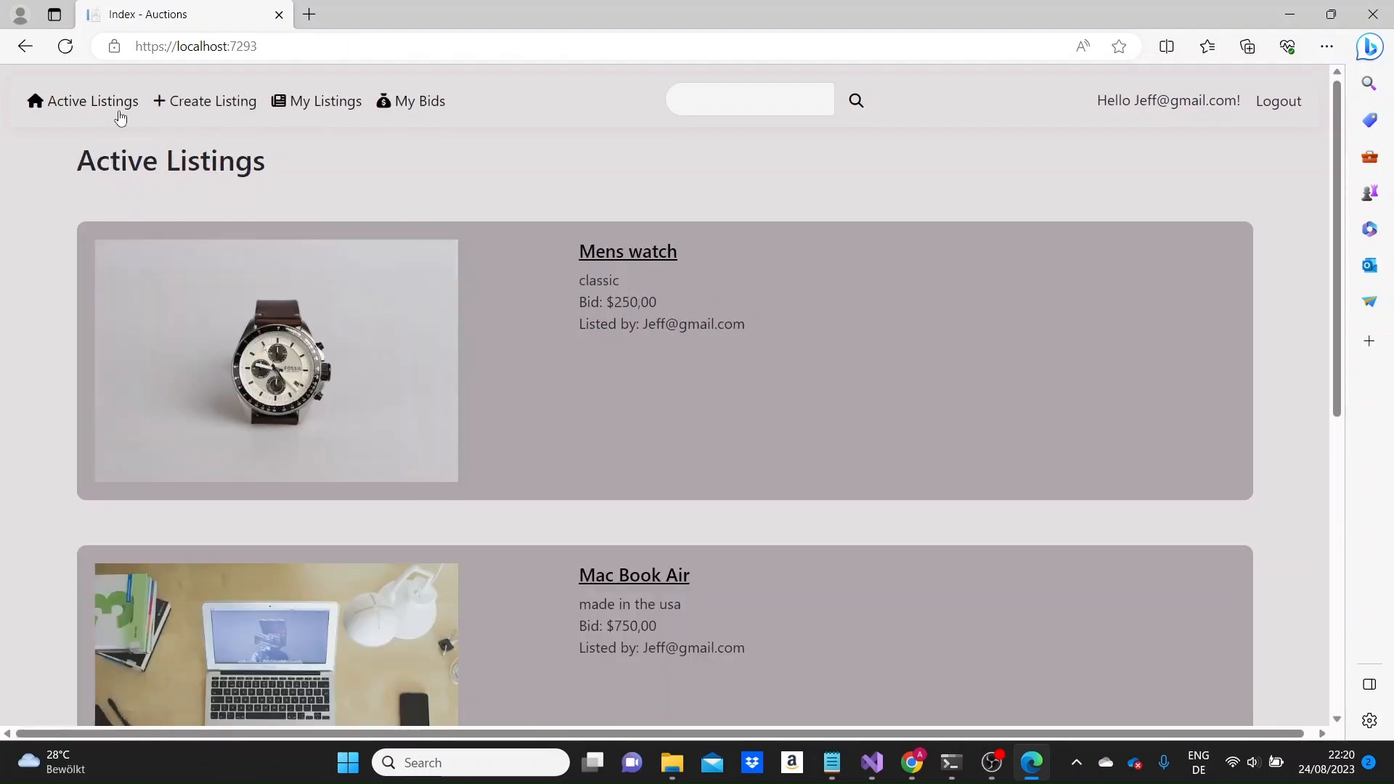
pyautogui.scroll(-3)
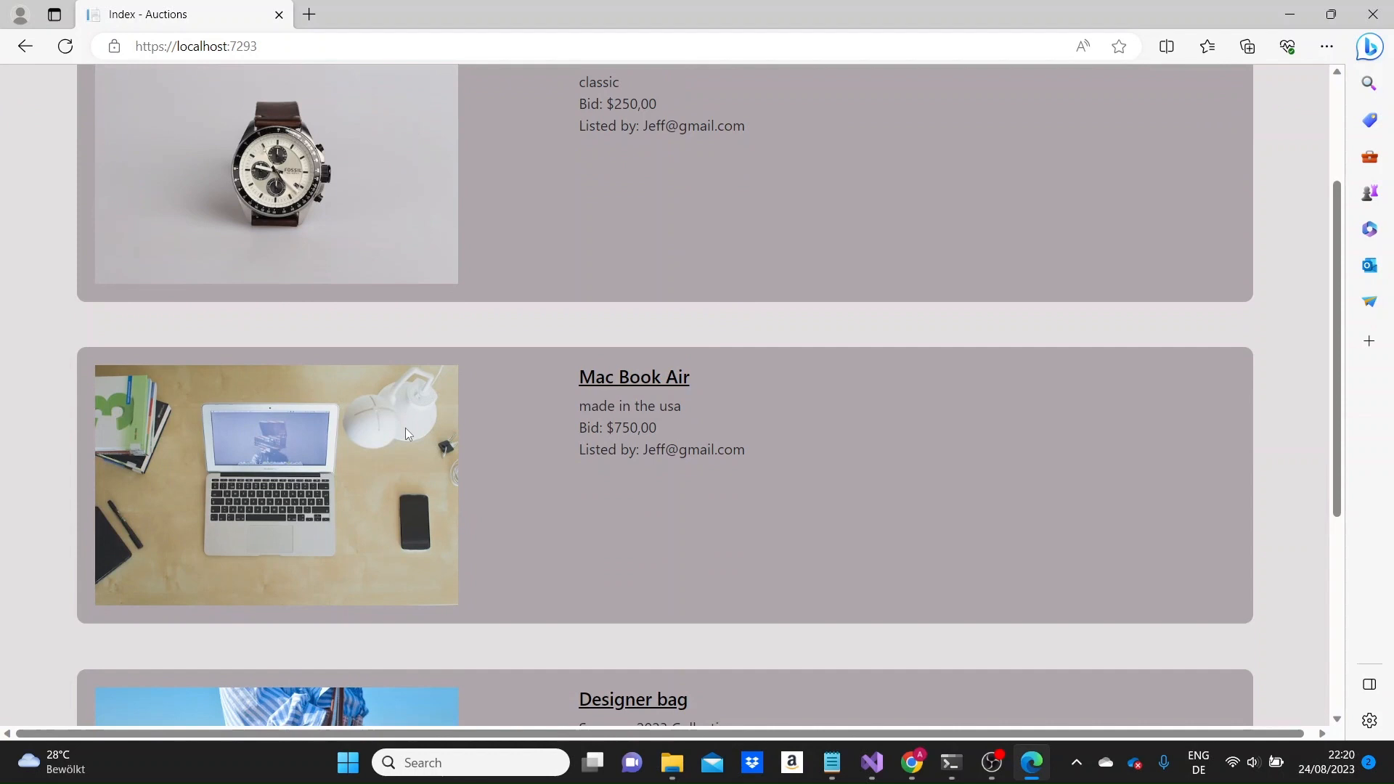
pyautogui.scroll(-3)
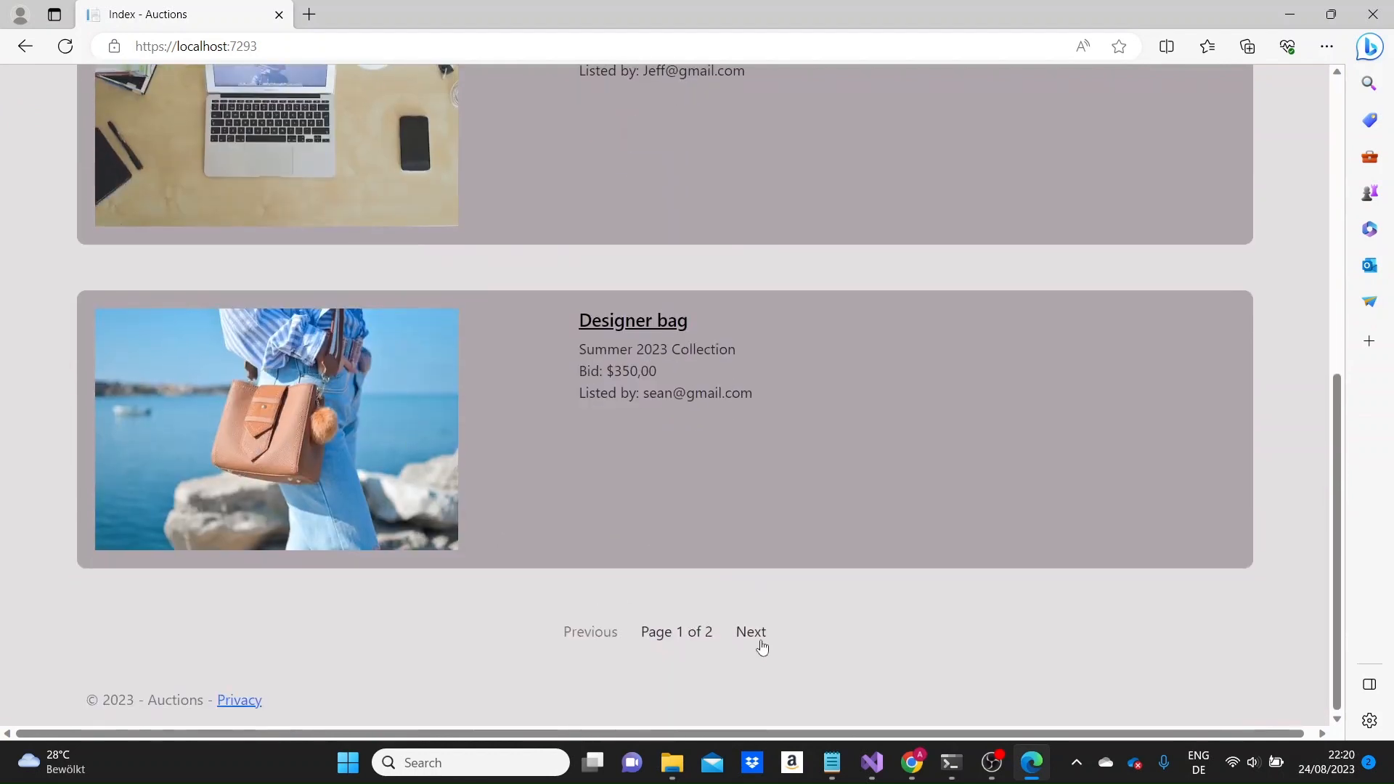
pyautogui.click(750, 632)
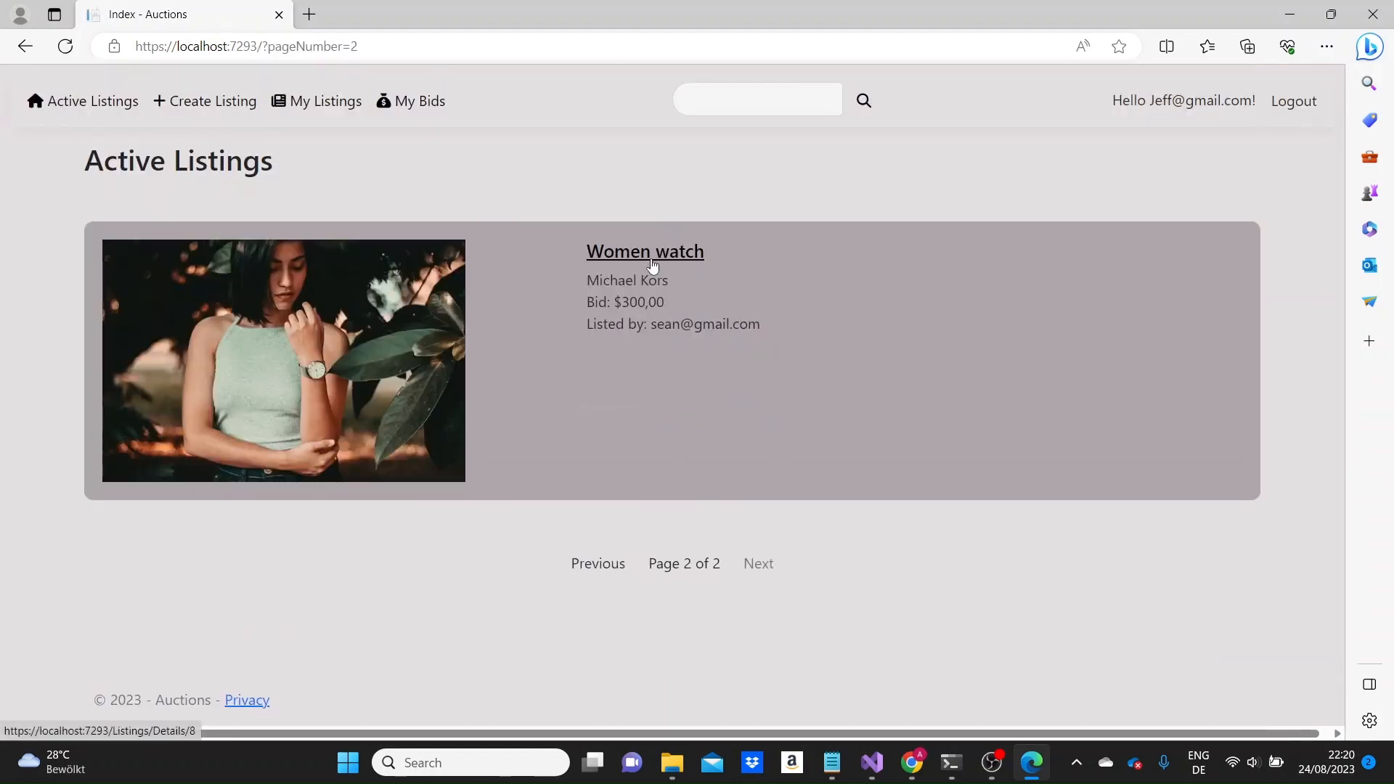
# Step: Open the Women watch listing and post the comment 'so'
pyautogui.click(645, 251)
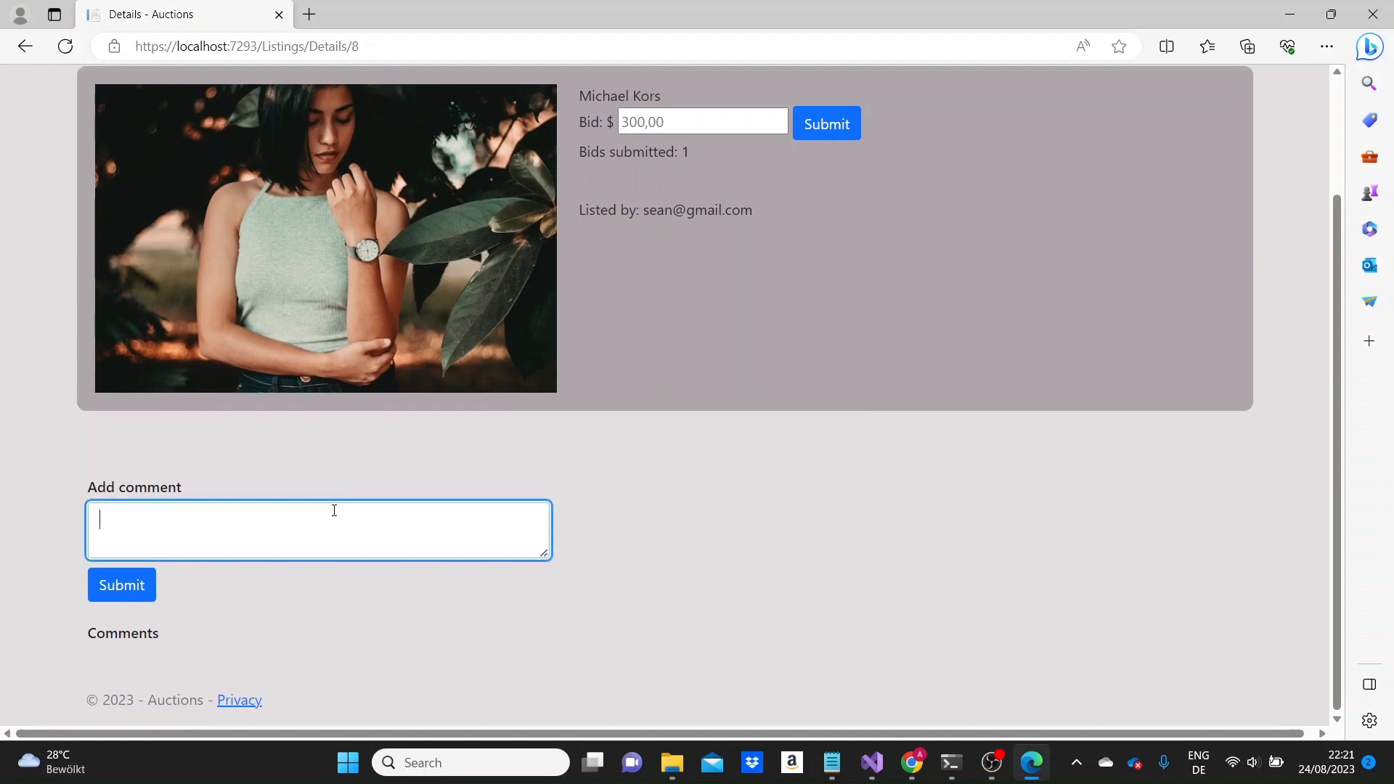
pyautogui.write('so')
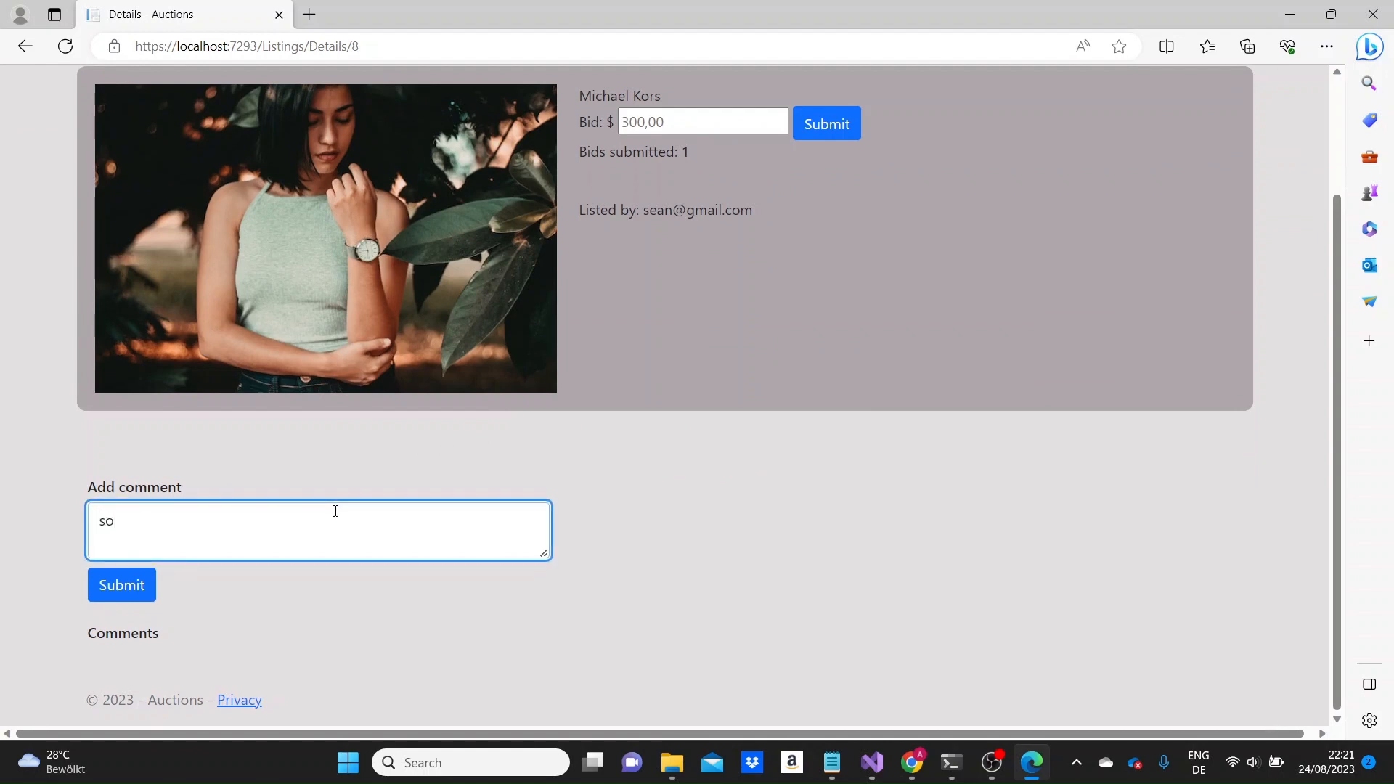
pyautogui.click(121, 584)
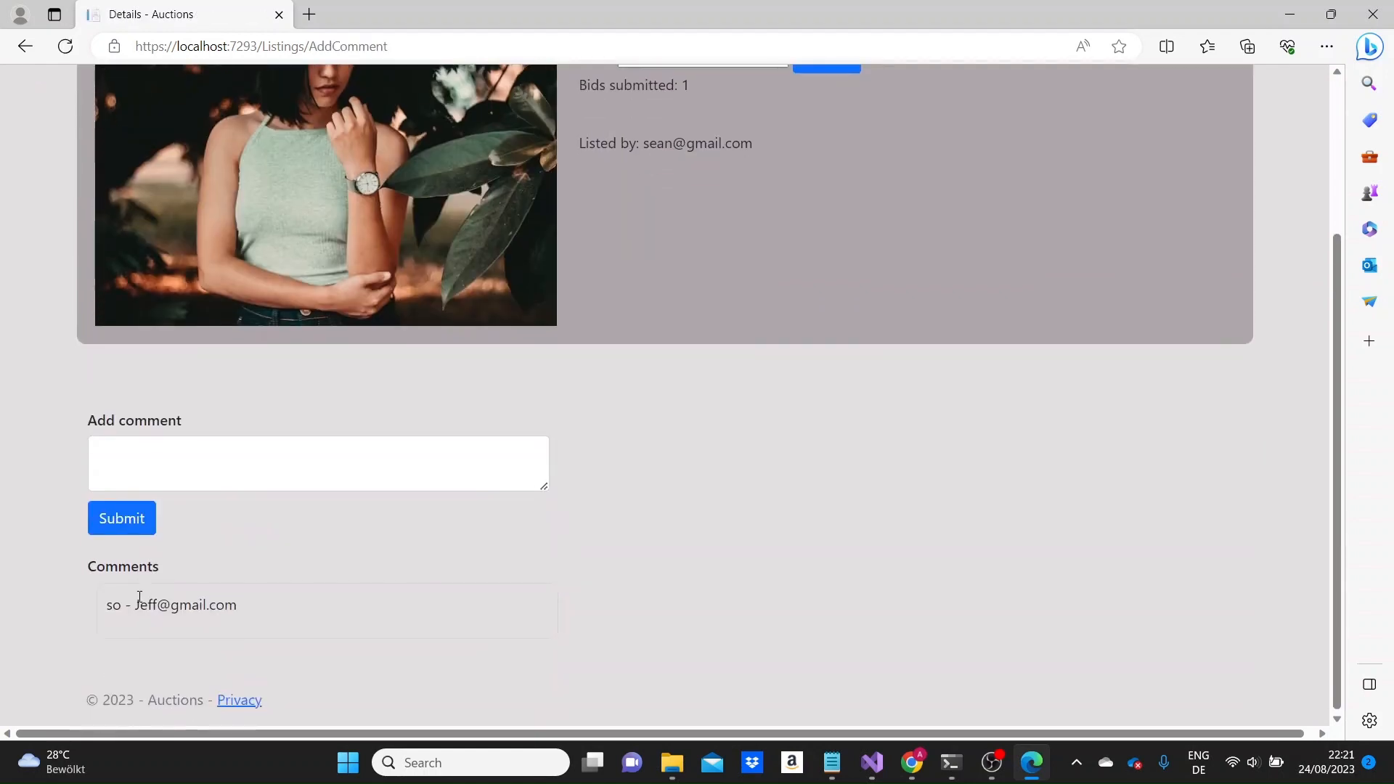
# Step: Place a $310 bid on Women watch
pyautogui.scroll(3)
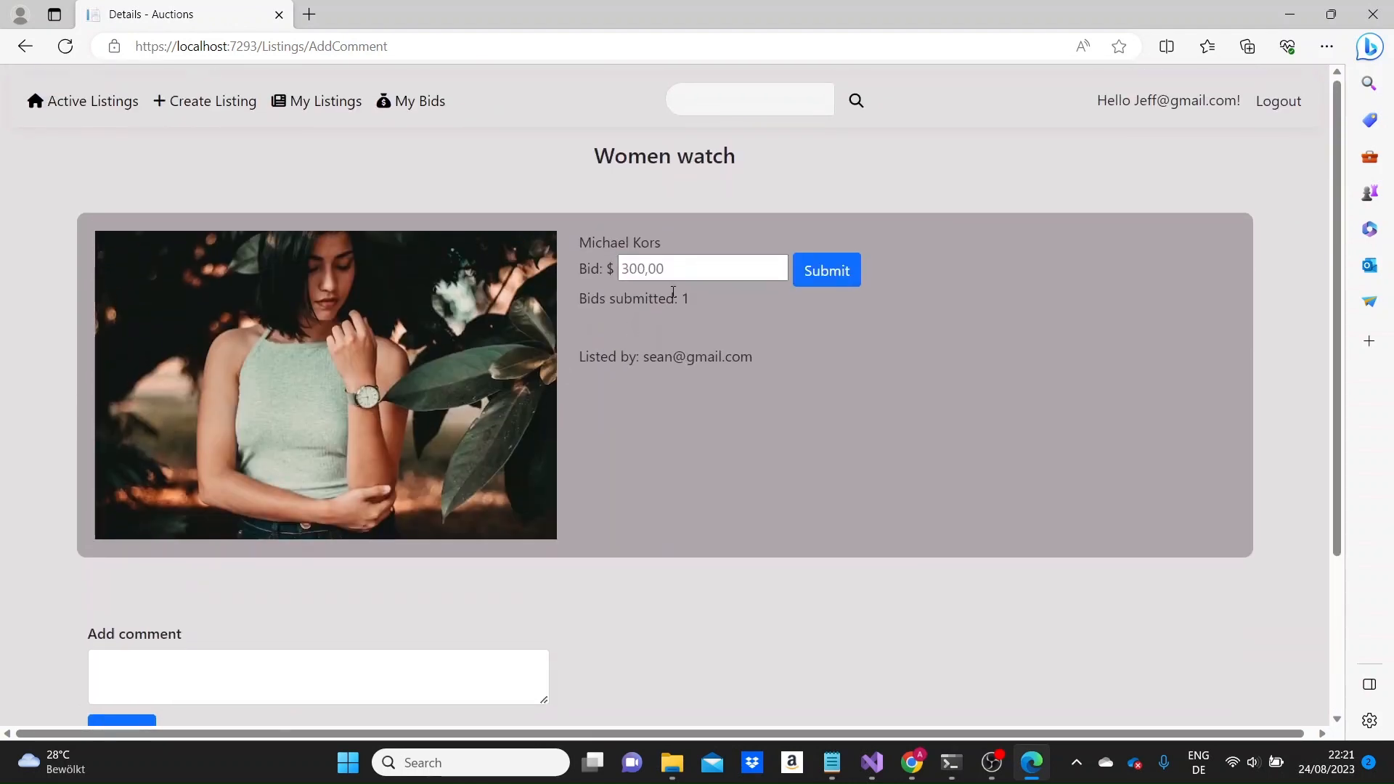
pyautogui.write('310')
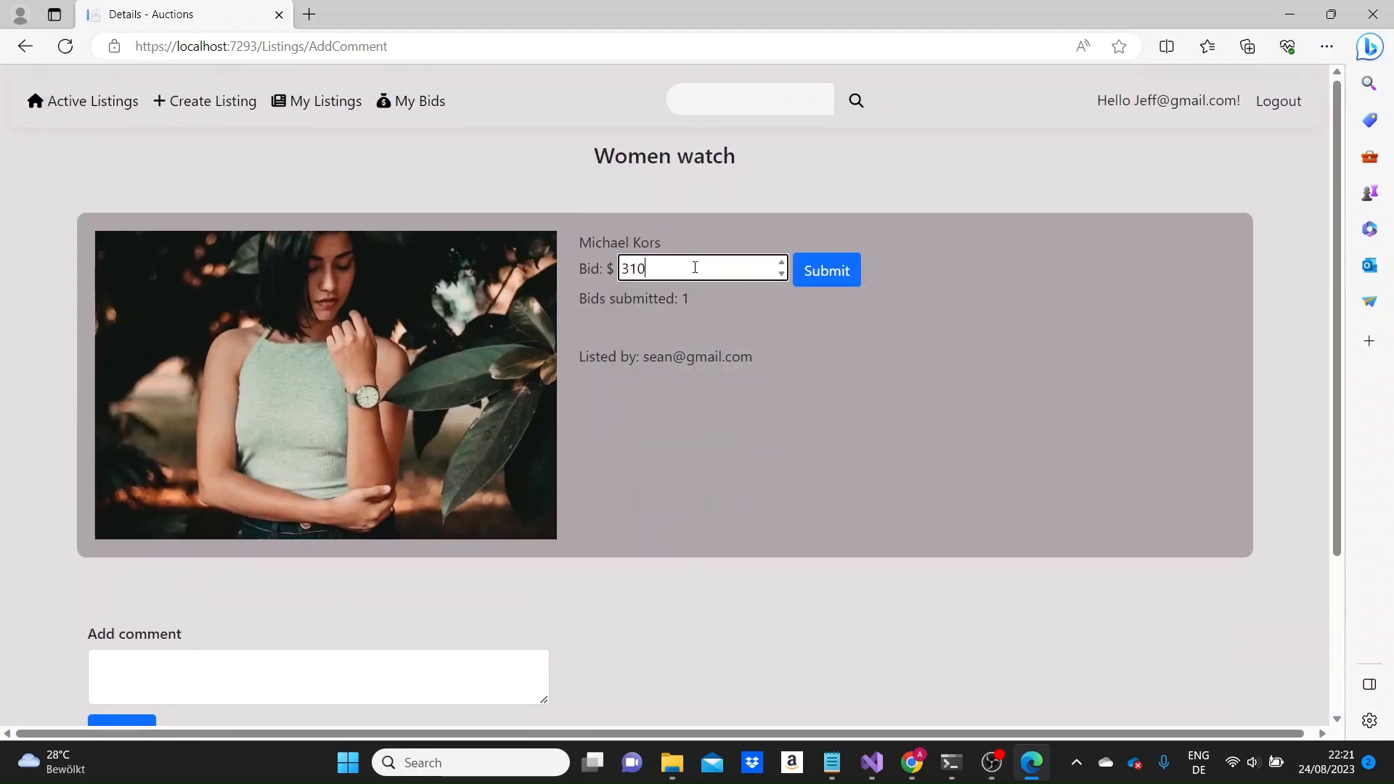
pyautogui.click(826, 269)
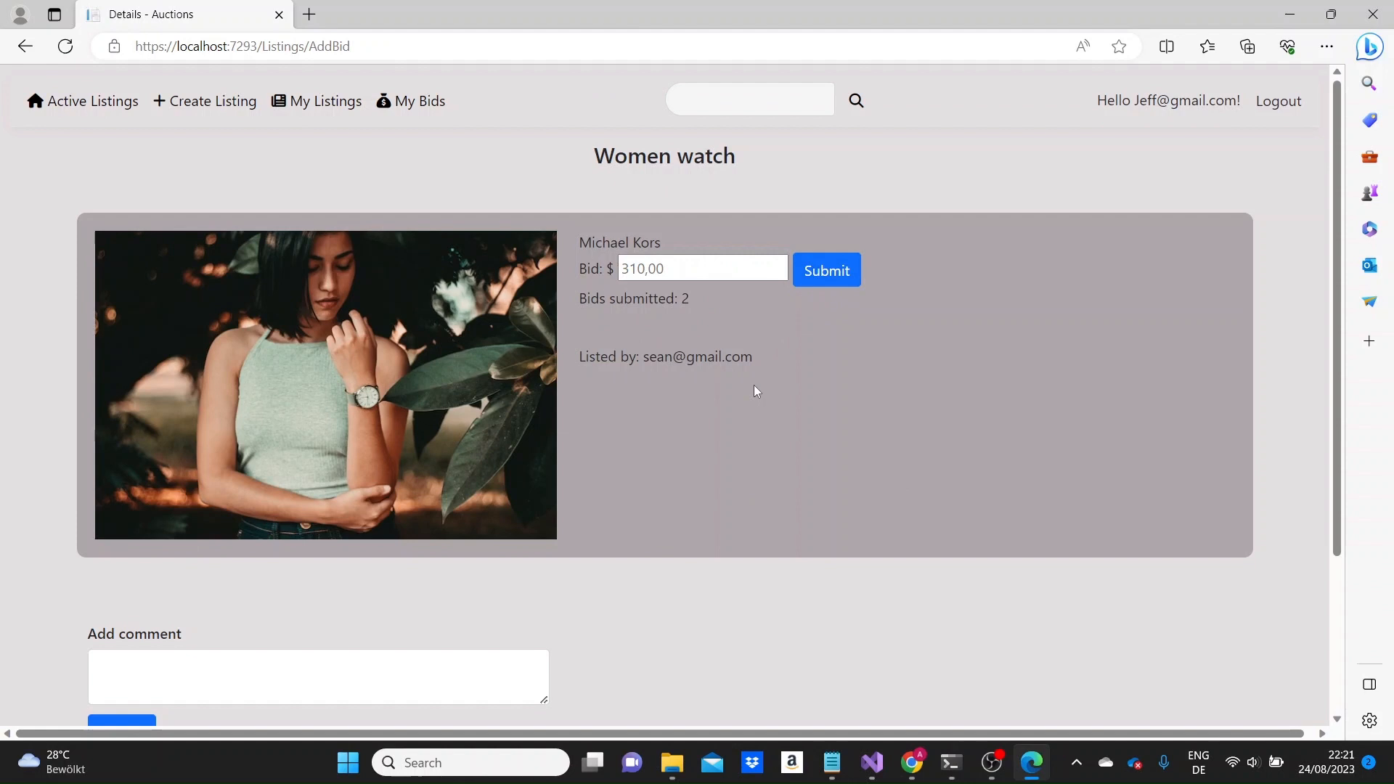
pyautogui.moveTo(157, 293)
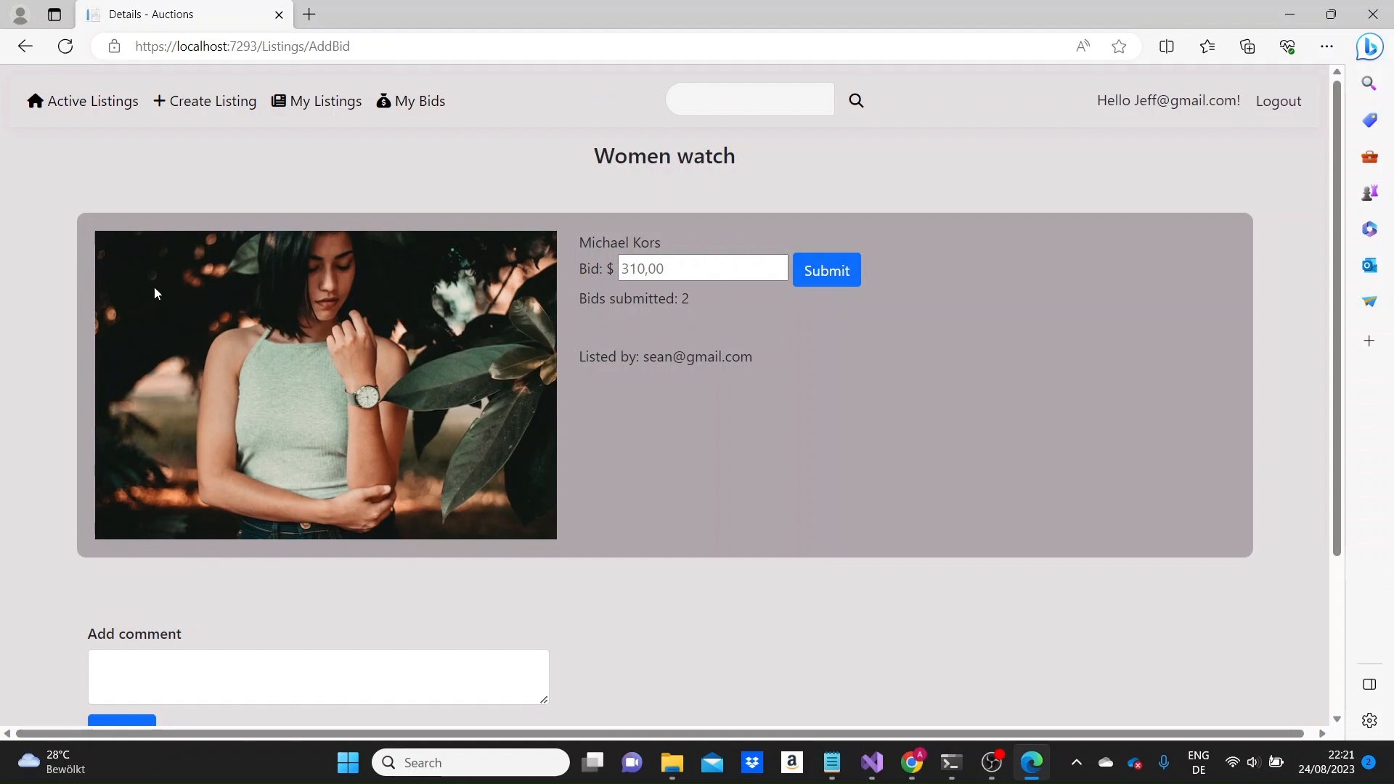
pyautogui.moveTo(748, 461)
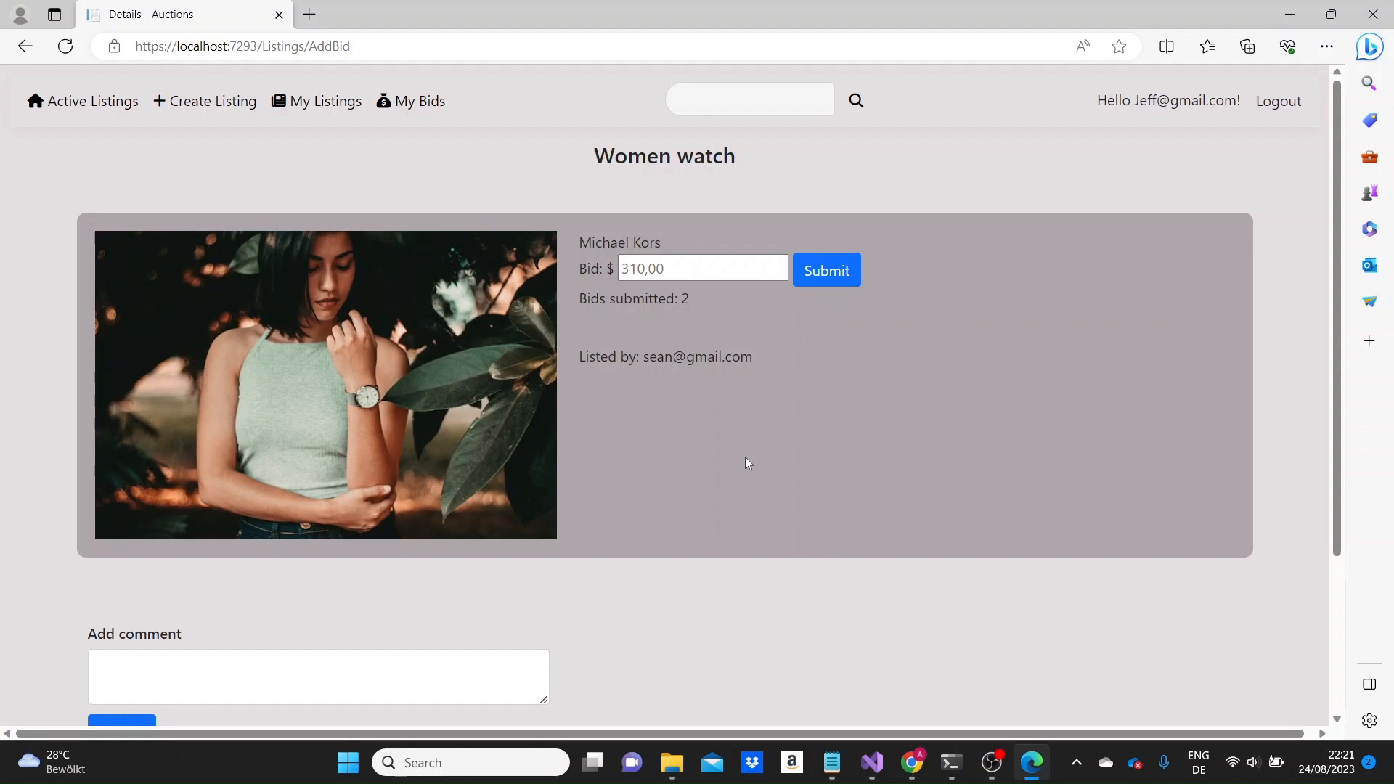
pyautogui.moveTo(753, 475)
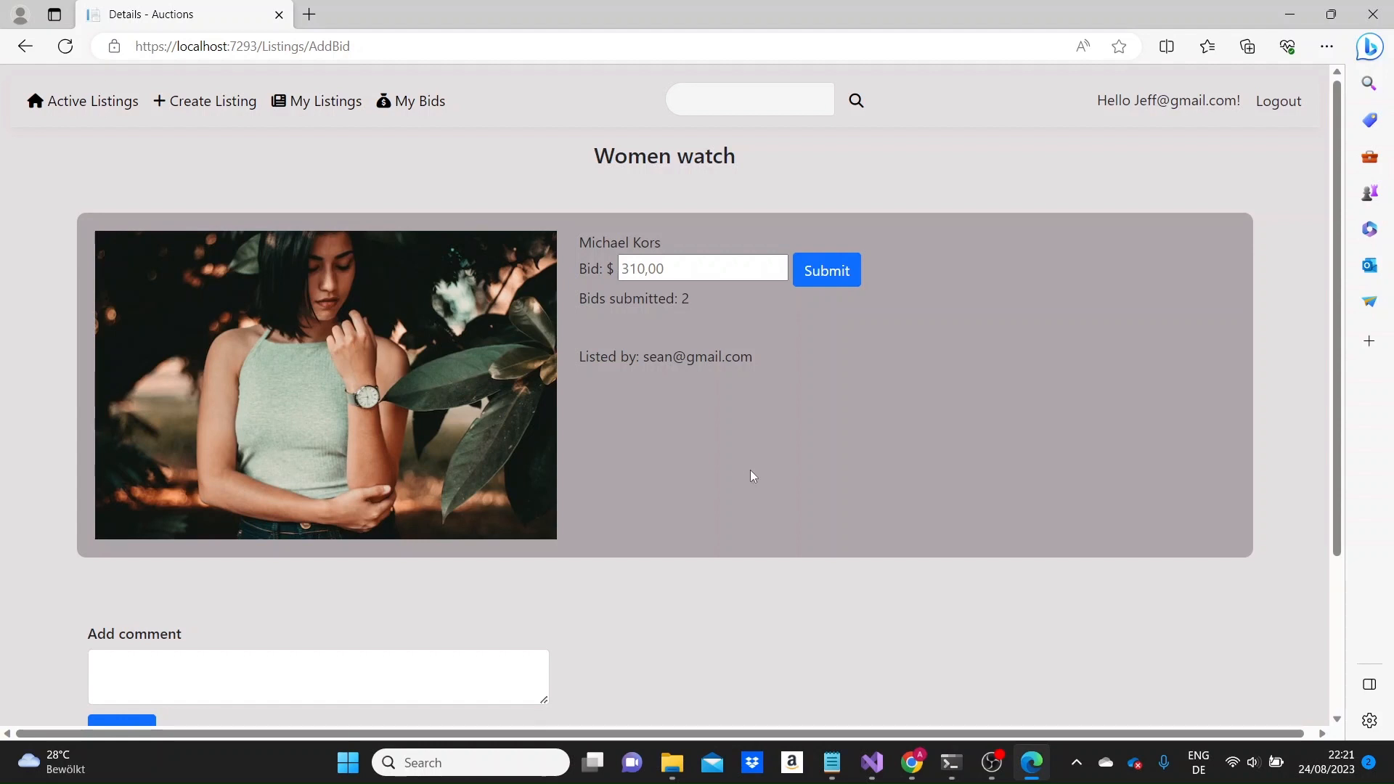
pyautogui.moveTo(758, 490)
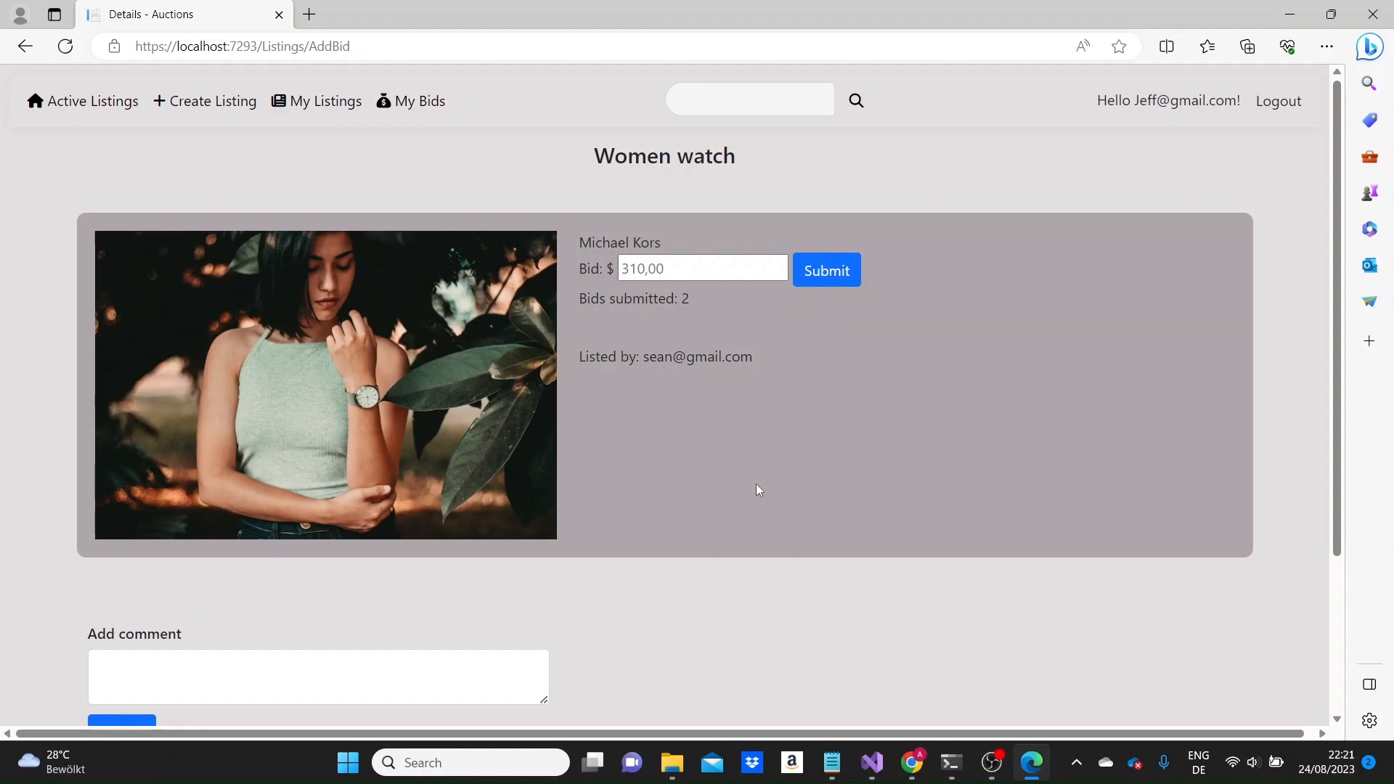